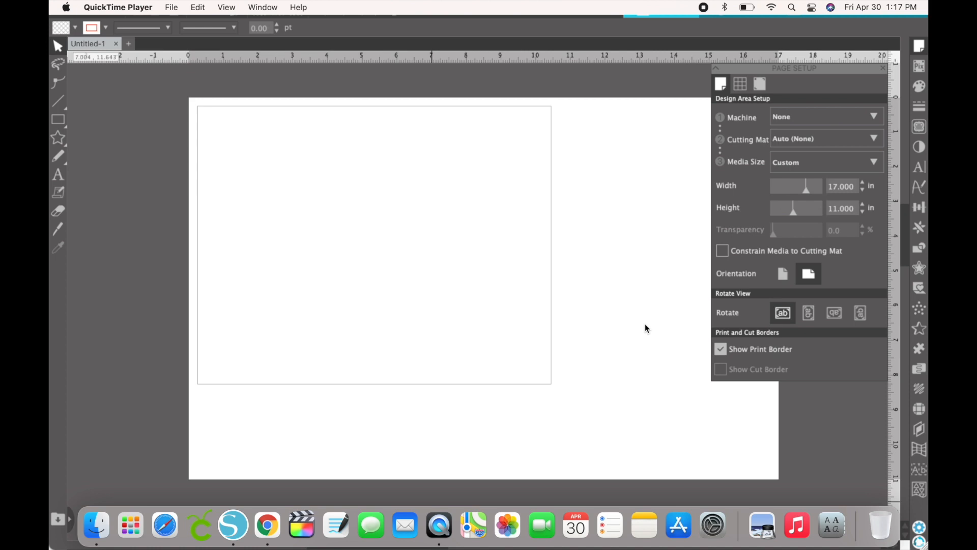
pyautogui.moveTo(327, 273)
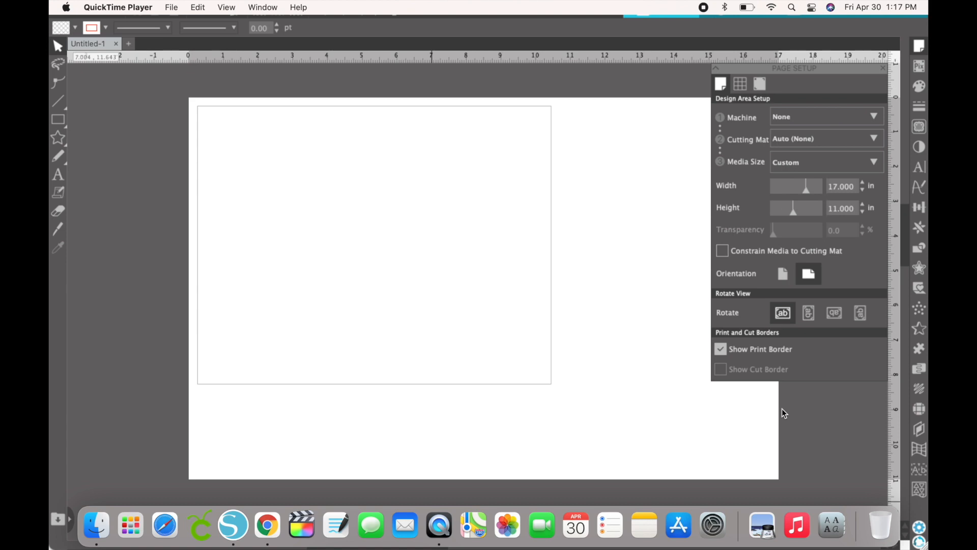
pyautogui.moveTo(438, 304)
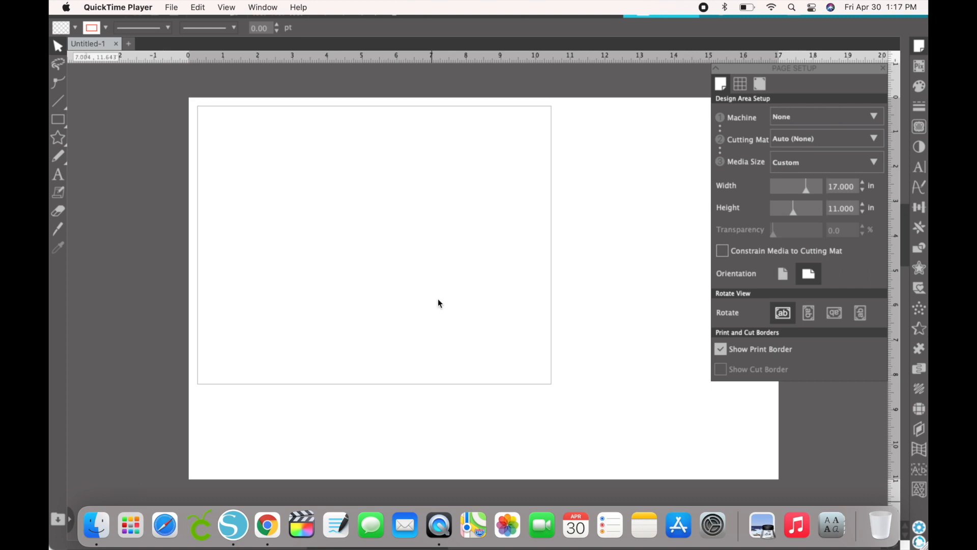
pyautogui.moveTo(497, 286)
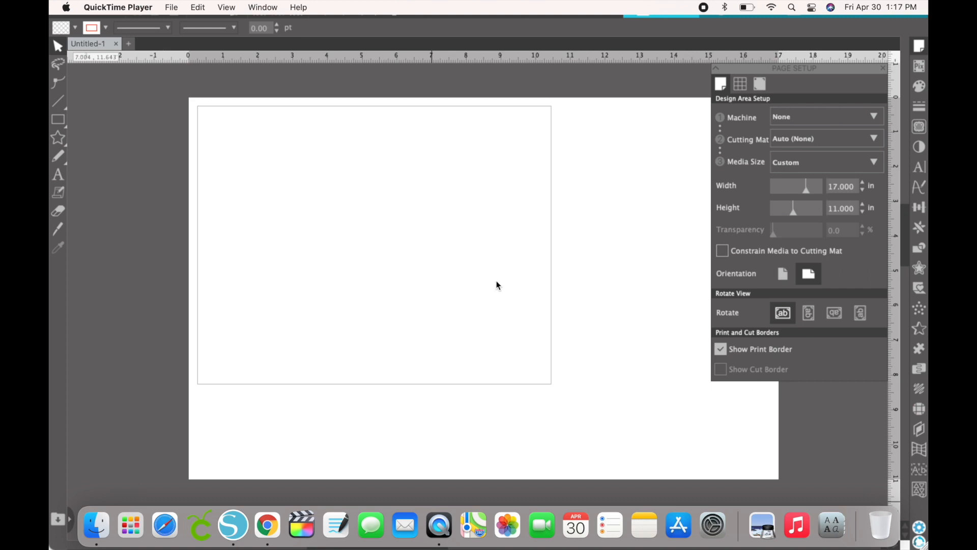
pyautogui.moveTo(502, 305)
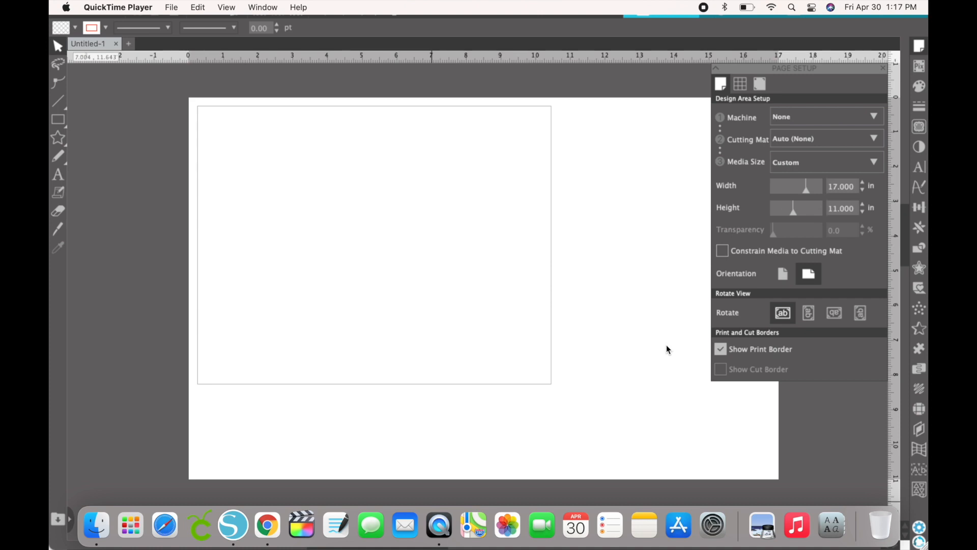
pyautogui.moveTo(594, 367)
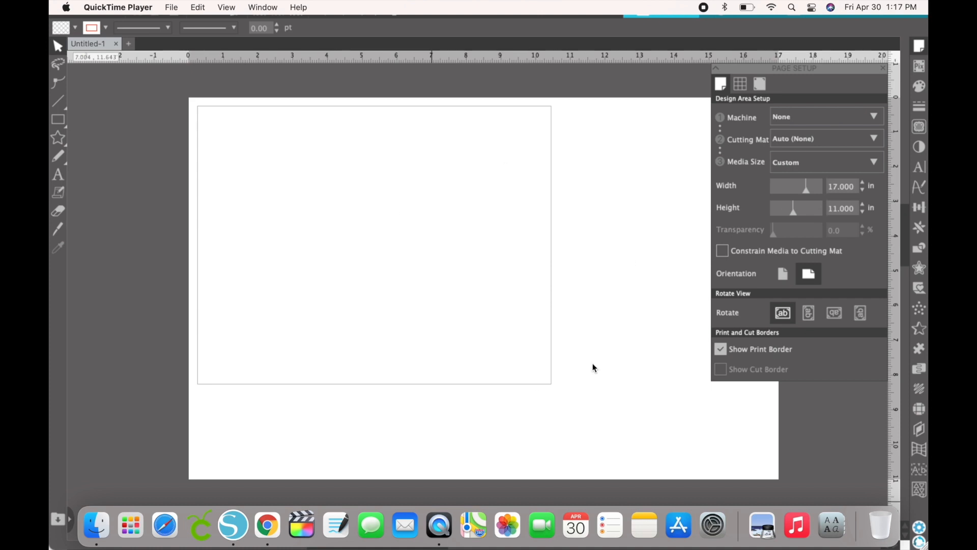
pyautogui.moveTo(679, 404)
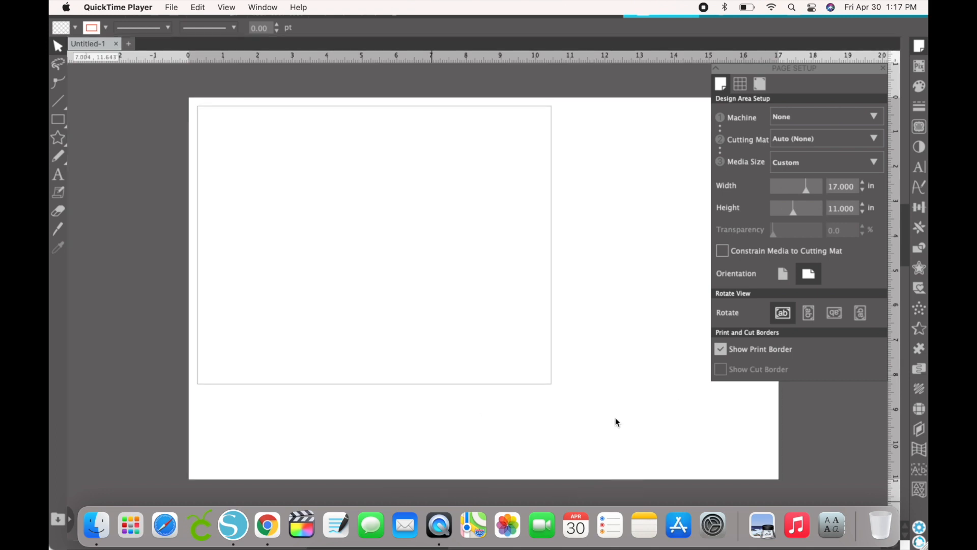
pyautogui.moveTo(648, 392)
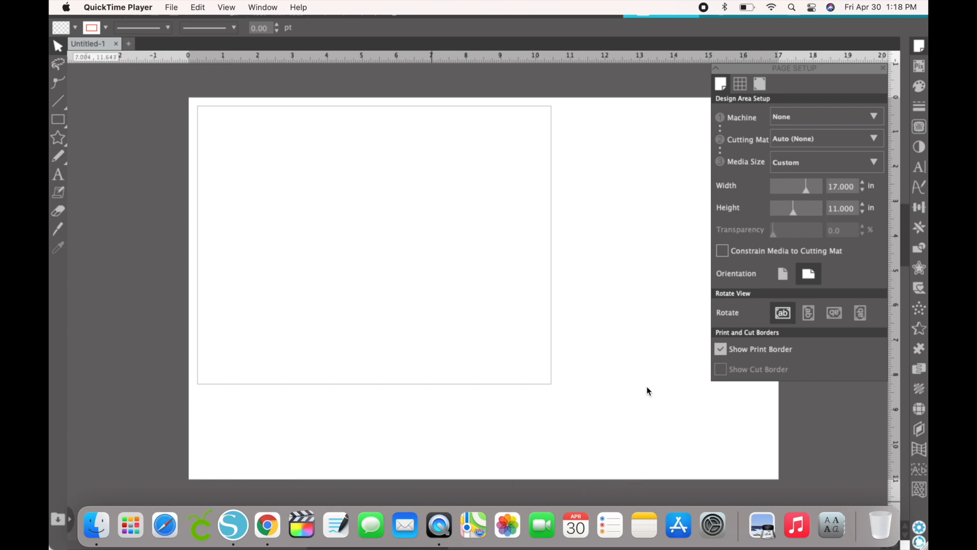
pyautogui.moveTo(369, 242)
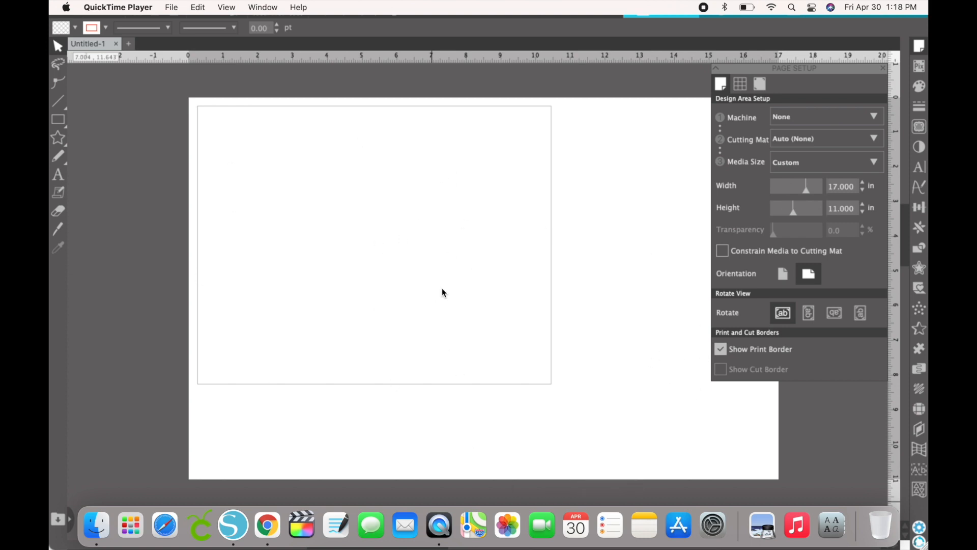
pyautogui.moveTo(703, 369)
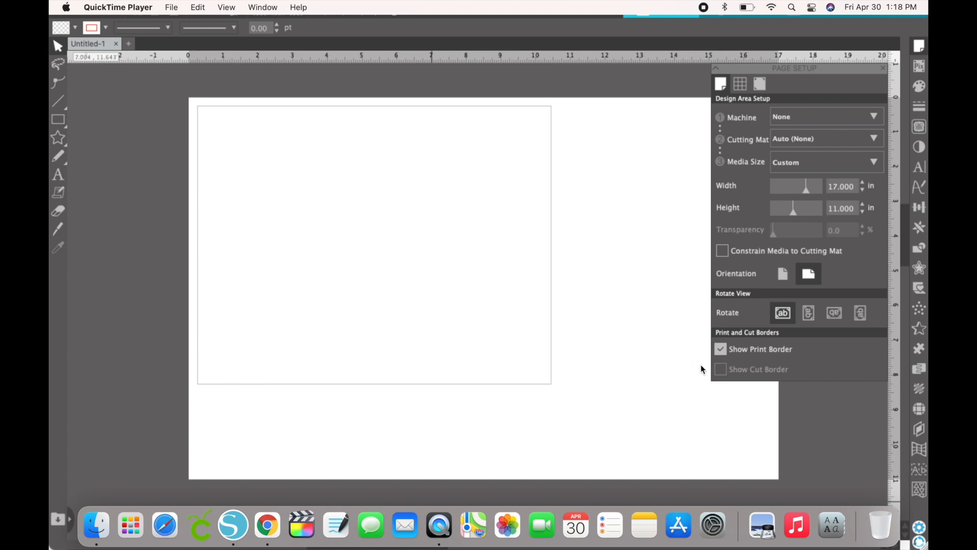
pyautogui.moveTo(704, 369)
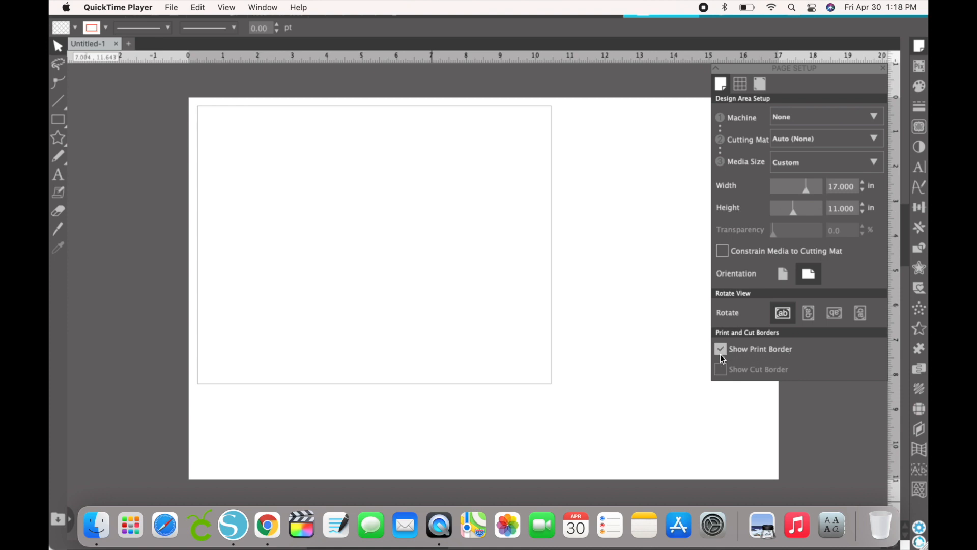
# Toggle Show Print Border off and back on so the printable outline reappears
pyautogui.click(721, 349)
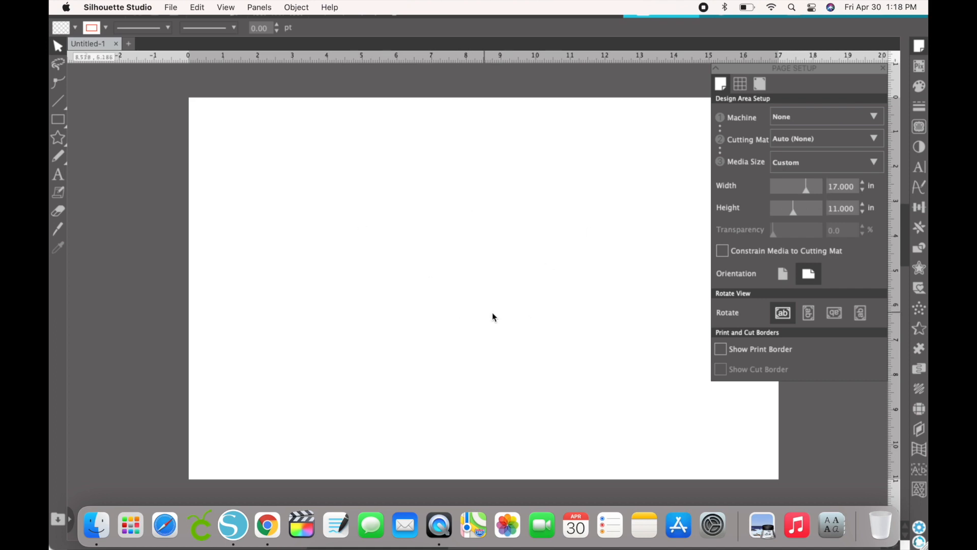
pyautogui.moveTo(721, 349)
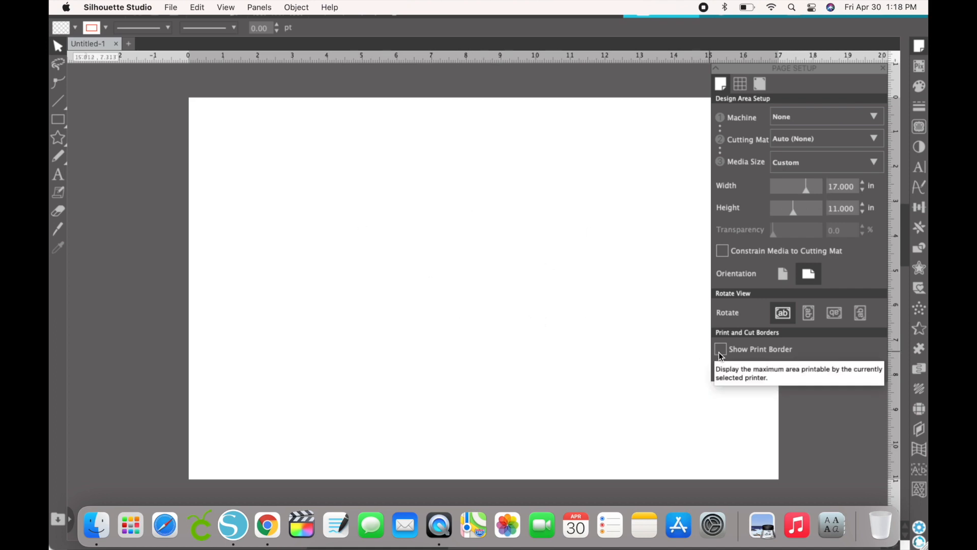
pyautogui.click(721, 350)
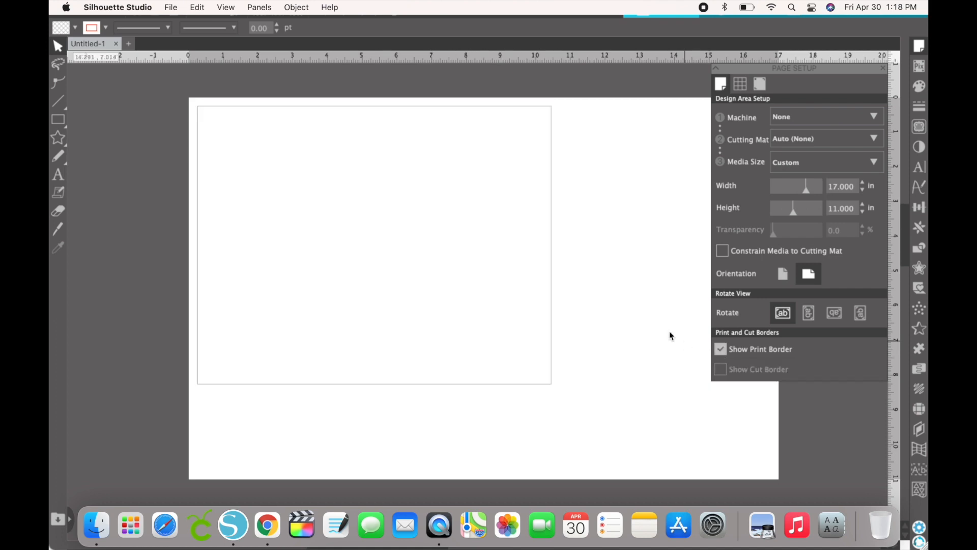
pyautogui.moveTo(808, 273)
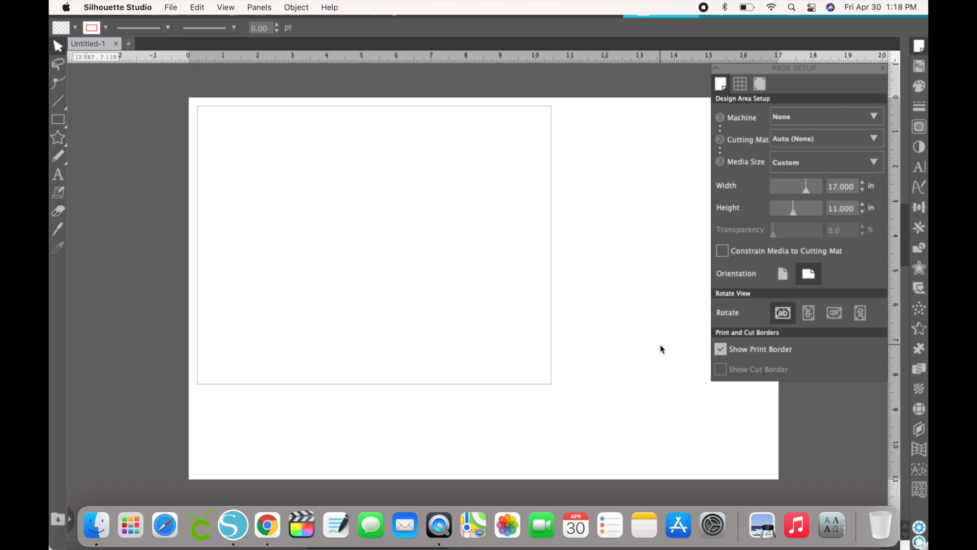
pyautogui.moveTo(529, 319)
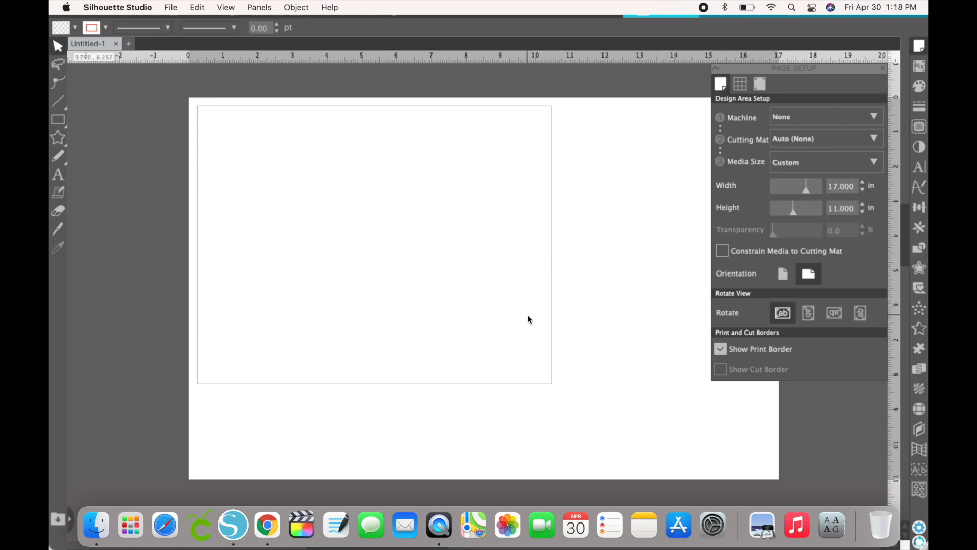
pyautogui.moveTo(620, 306)
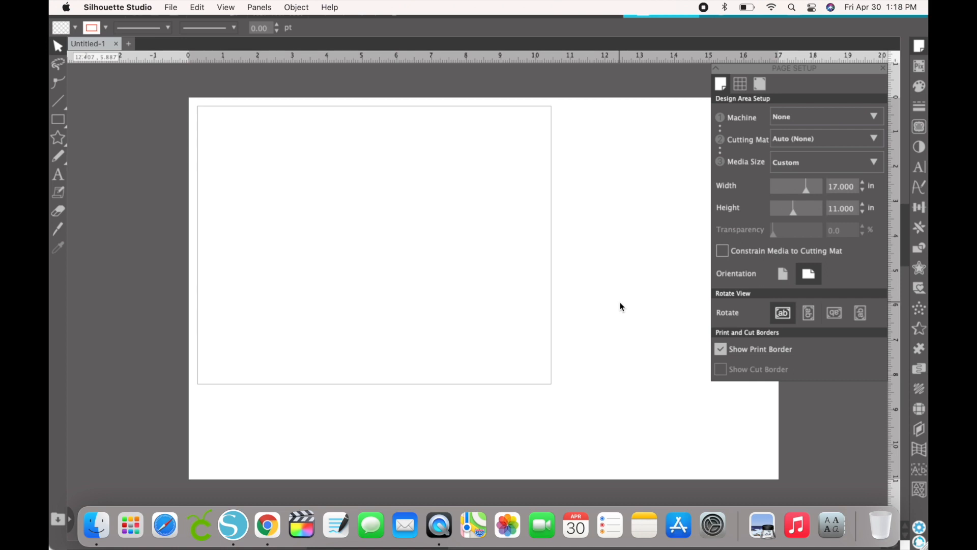
pyautogui.moveTo(521, 347)
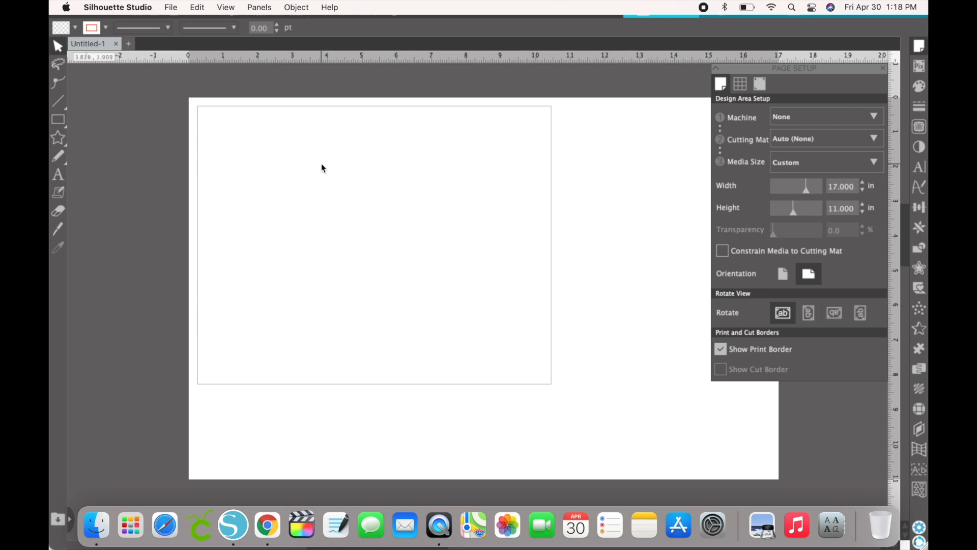
pyautogui.click(170, 6)
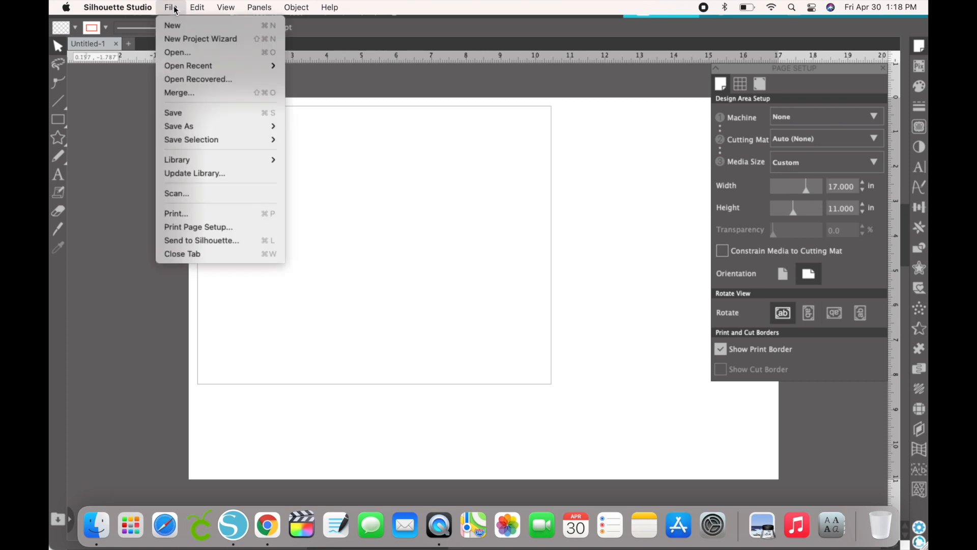
pyautogui.moveTo(184, 159)
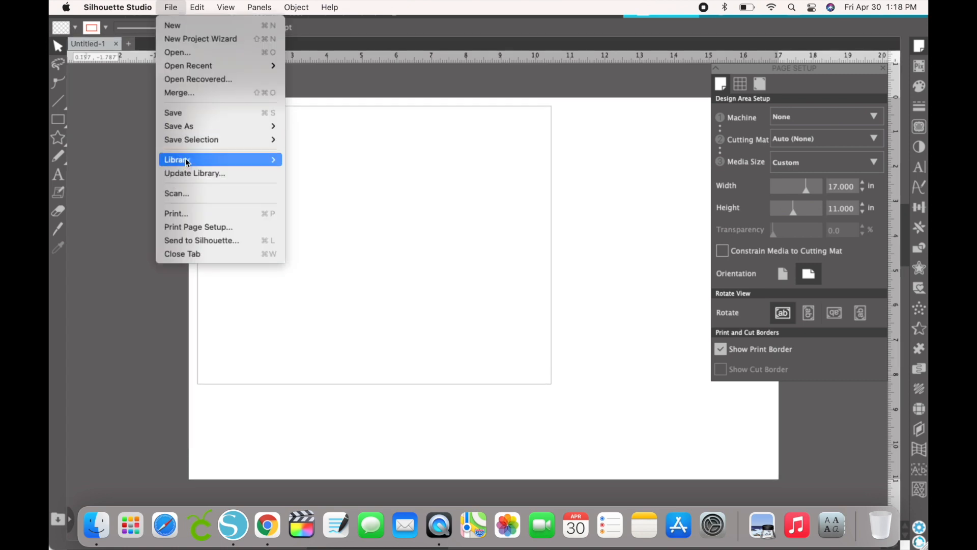
pyautogui.moveTo(198, 226)
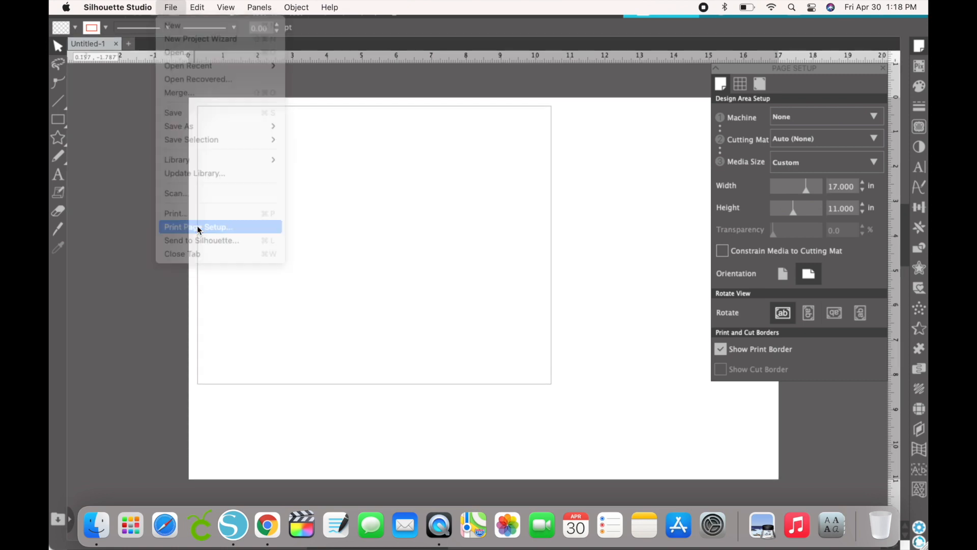
# Set page setup to EPSON WF-7710 (Sublimation), landscape, Tabloid 11 x 17 in paper
pyautogui.click(198, 226)
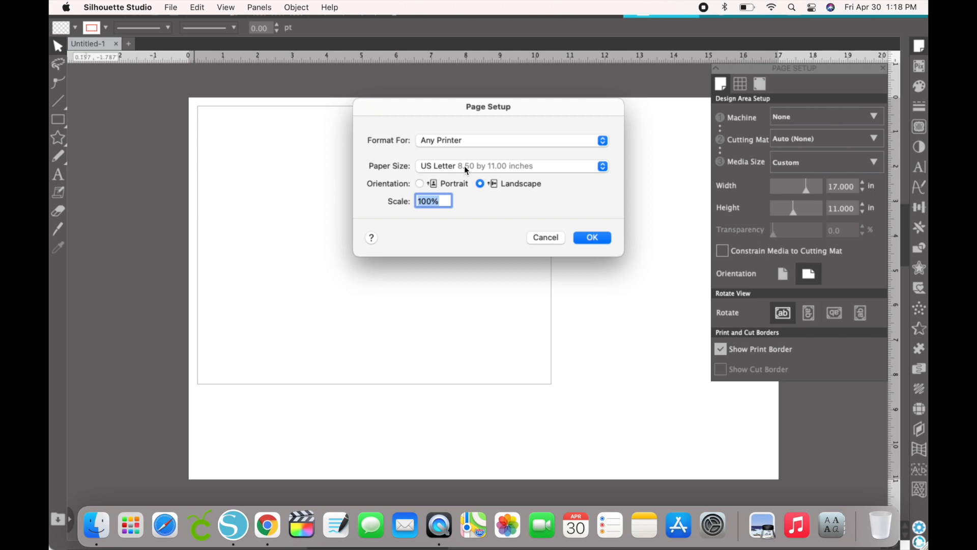
pyautogui.click(510, 139)
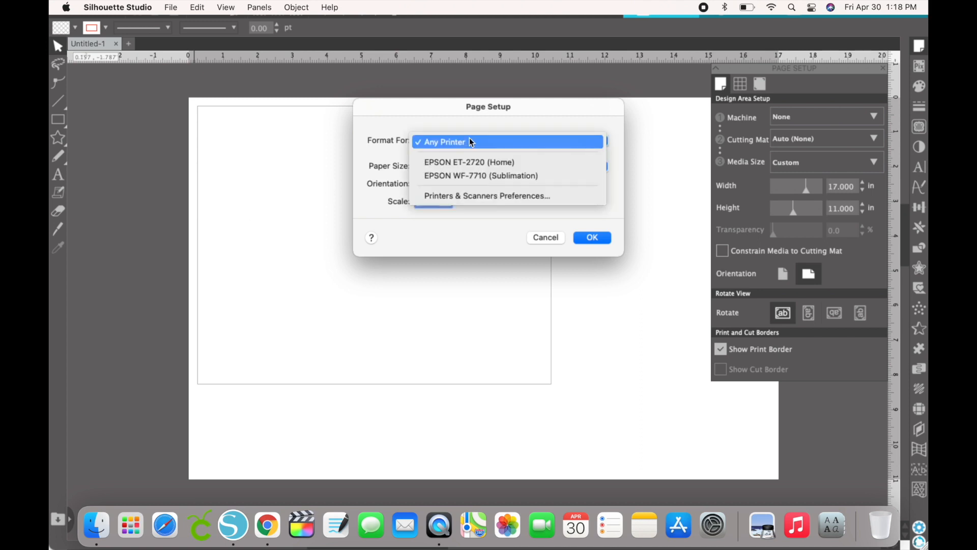
pyautogui.click(480, 175)
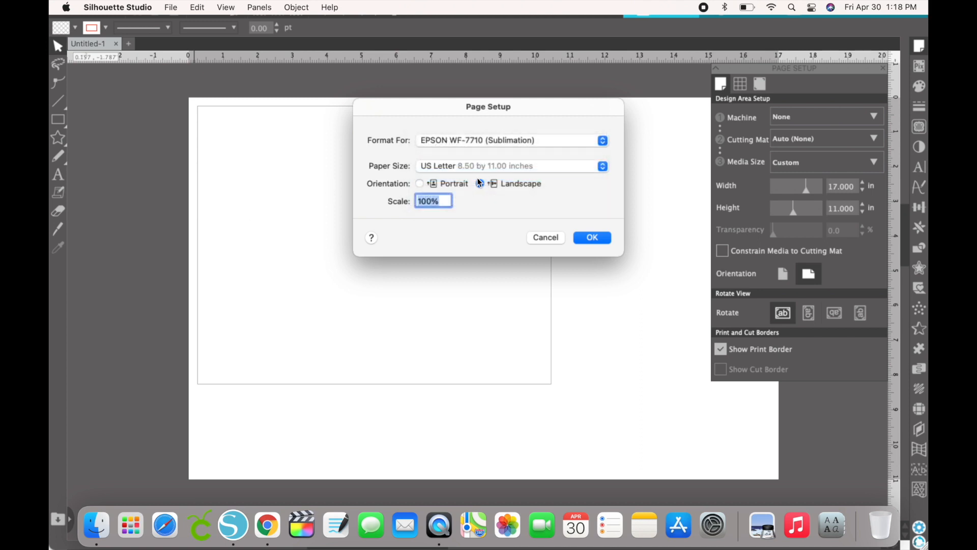
pyautogui.click(480, 184)
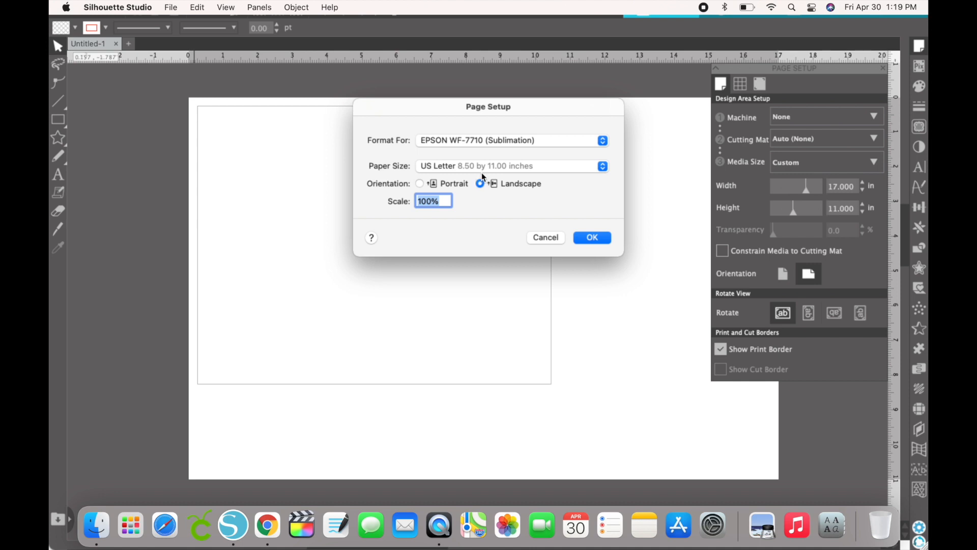
pyautogui.click(510, 166)
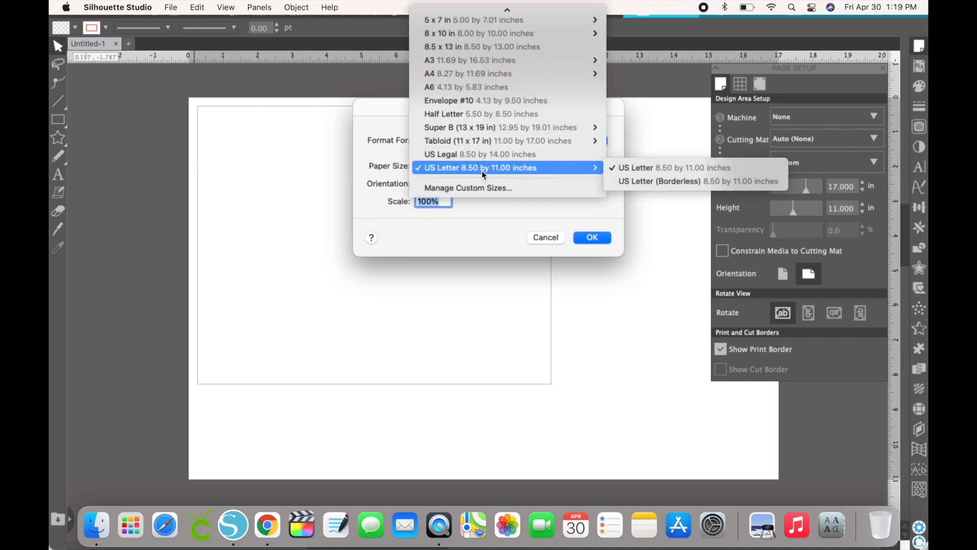
pyautogui.moveTo(505, 140)
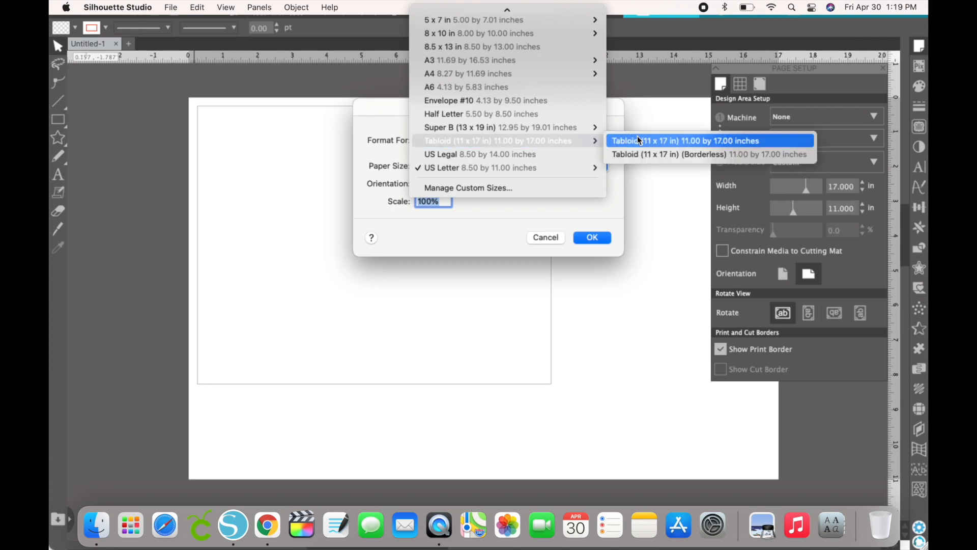
pyautogui.click(686, 141)
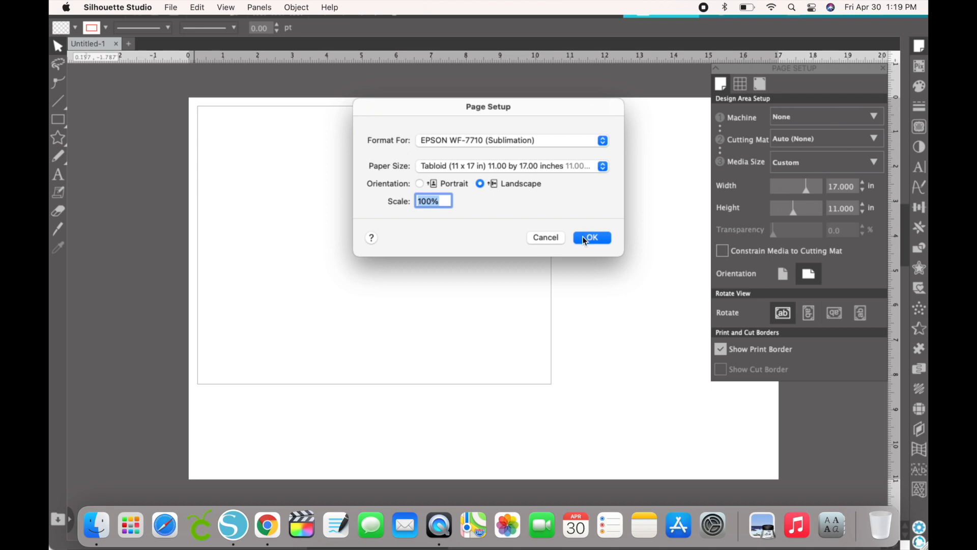
pyautogui.click(591, 238)
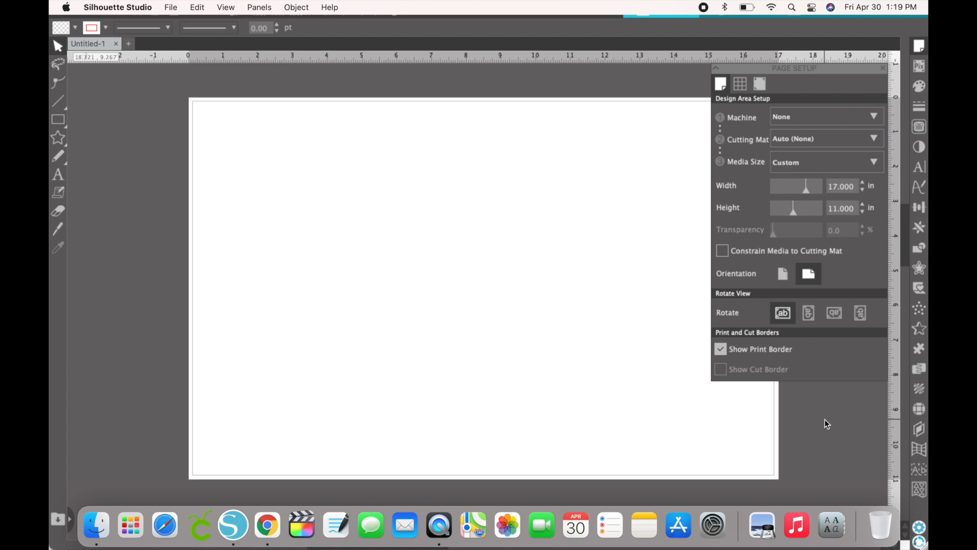
pyautogui.moveTo(195, 116)
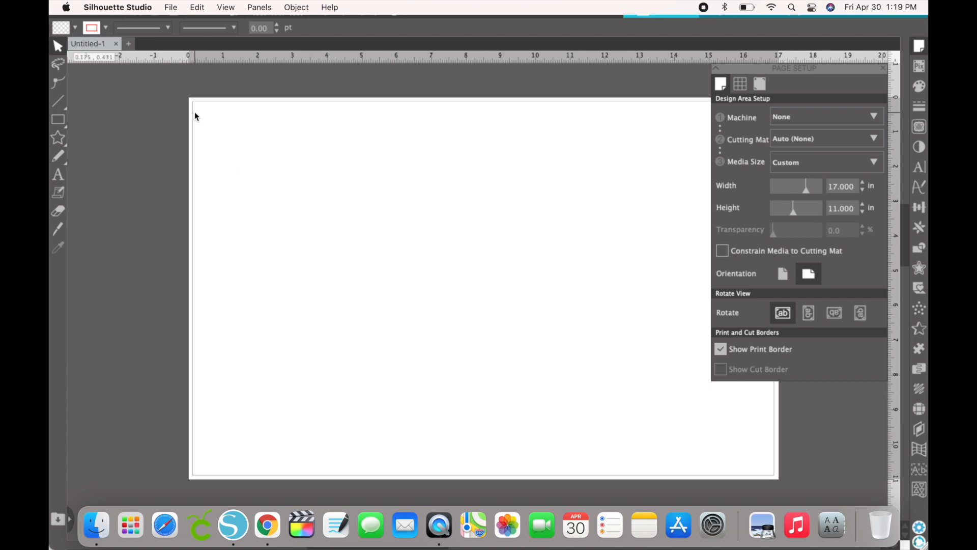
pyautogui.moveTo(720, 264)
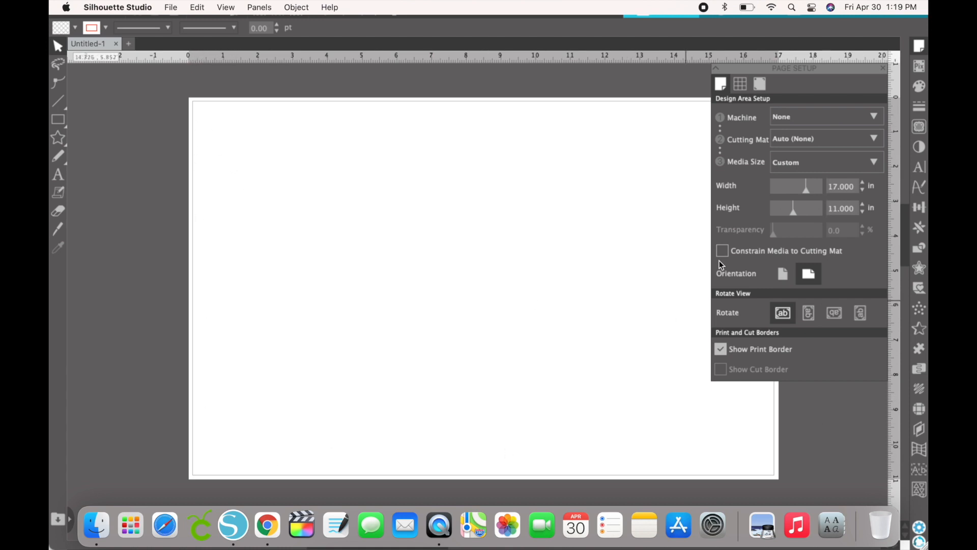
pyautogui.moveTo(924, 49)
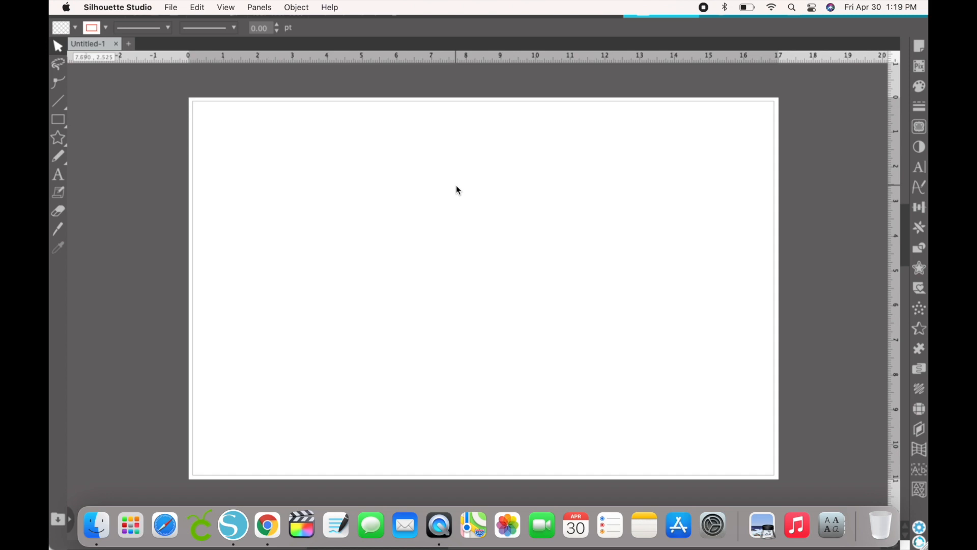
pyautogui.moveTo(112, 127)
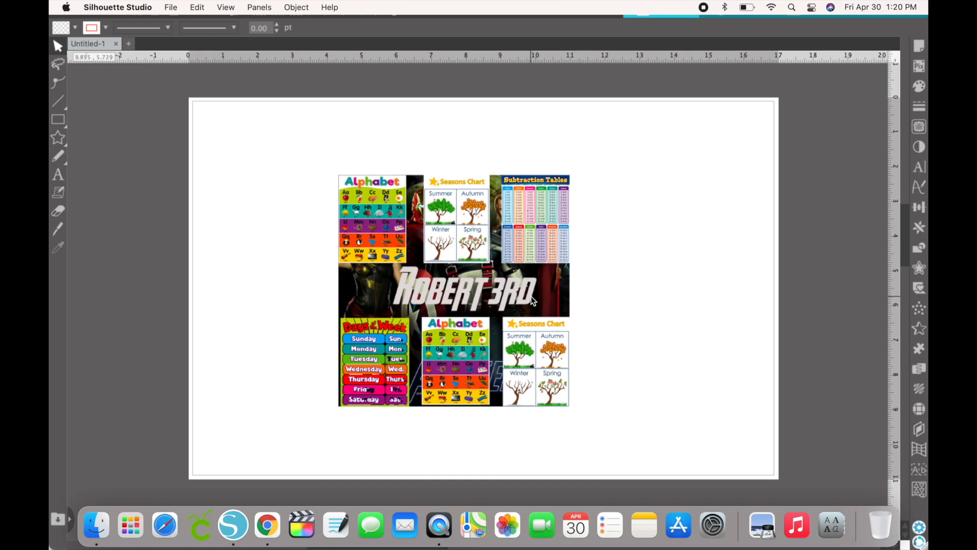
# Select the Robert 3rd pillow collage on the Tabloid page
pyautogui.click(454, 290)
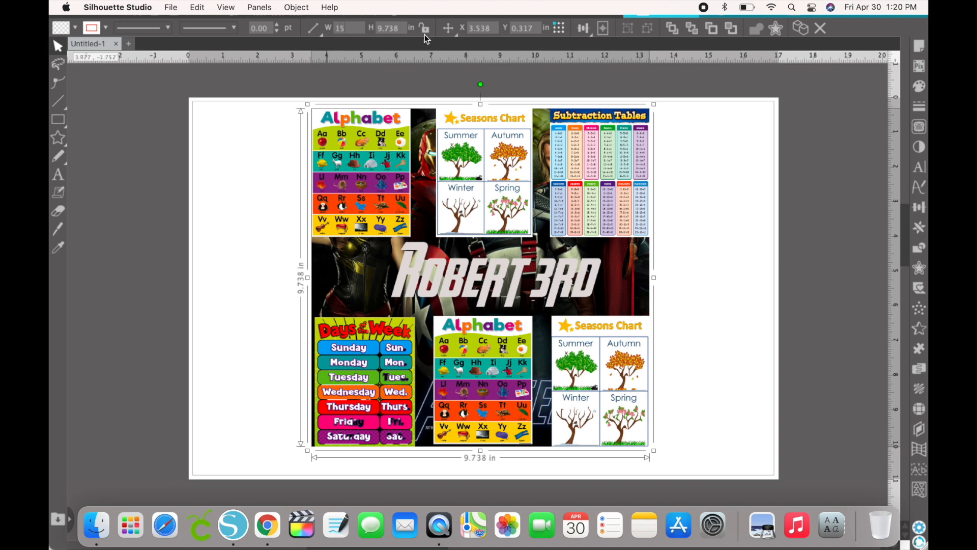
# Resize the Robert 3rd design to a 15-inch width, proportions locked
pyautogui.click(344, 28)
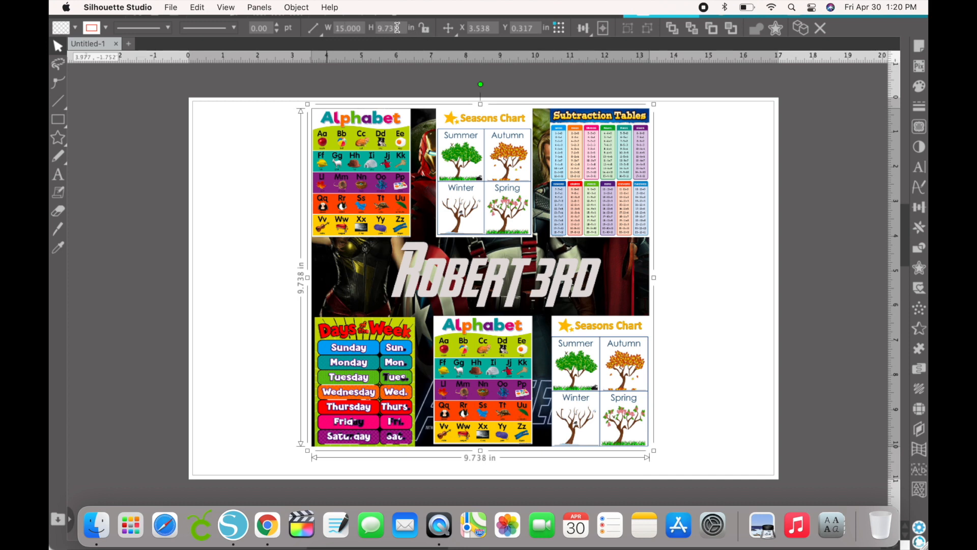
pyautogui.write('15.000')
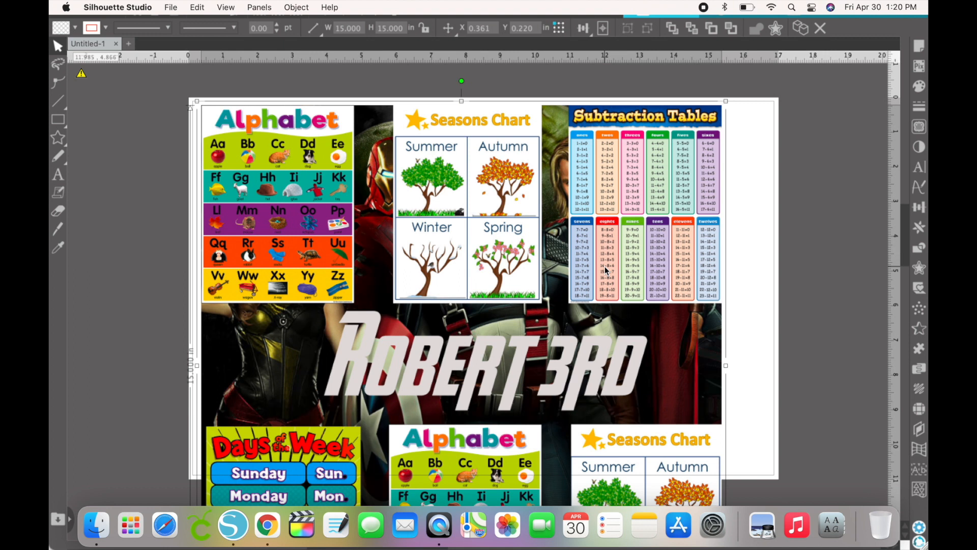
pyautogui.moveTo(544, 278)
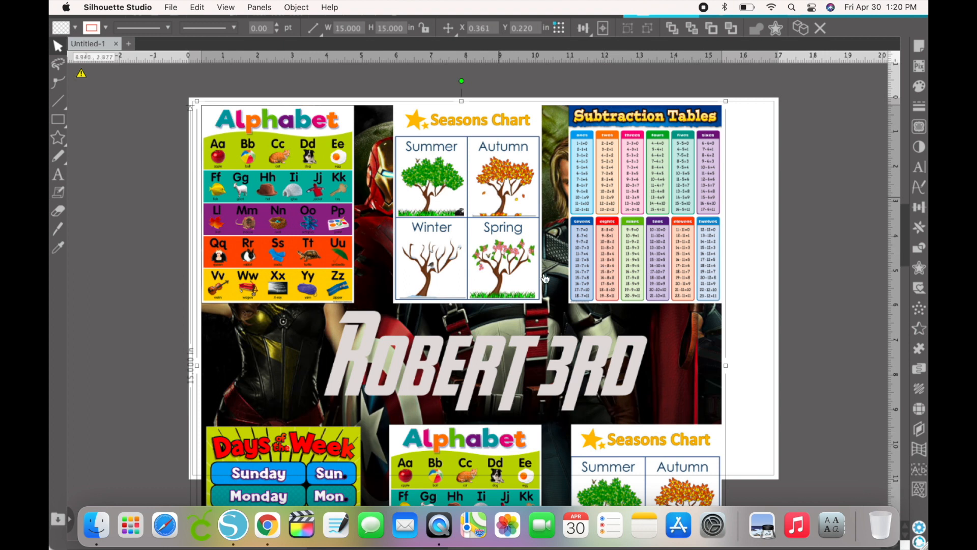
pyautogui.moveTo(677, 212)
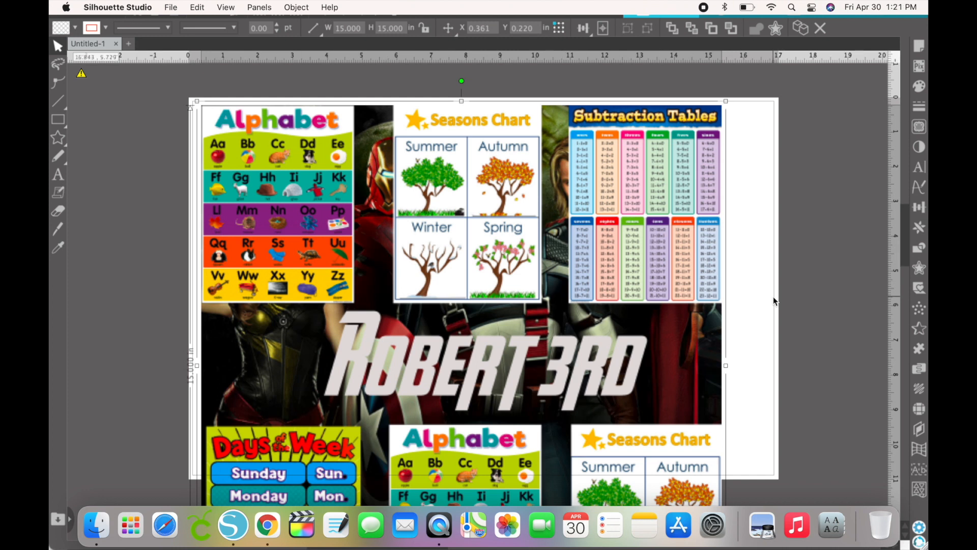
pyautogui.moveTo(128, 160)
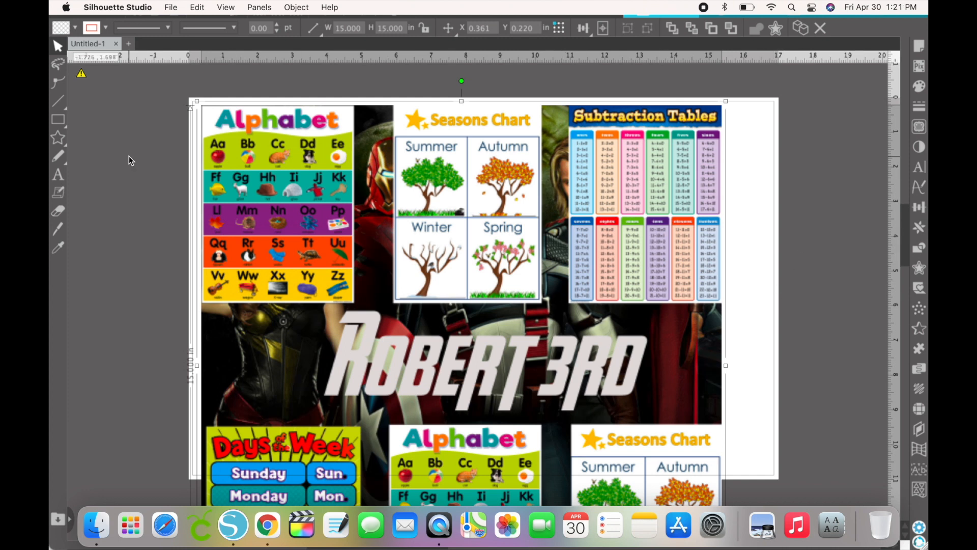
pyautogui.moveTo(106, 140)
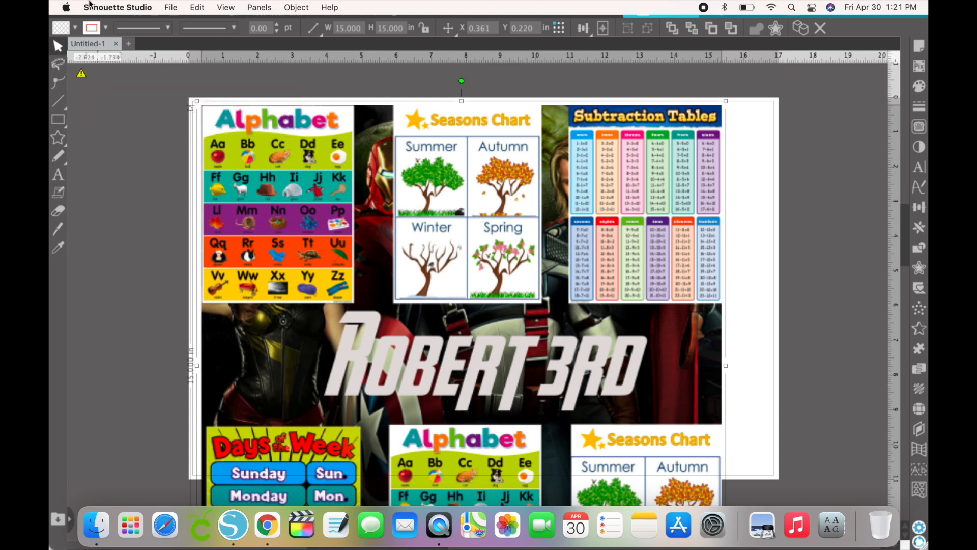
# Show the Print Preview of the 15 x 15 in Robert 3rd design
pyautogui.click(170, 7)
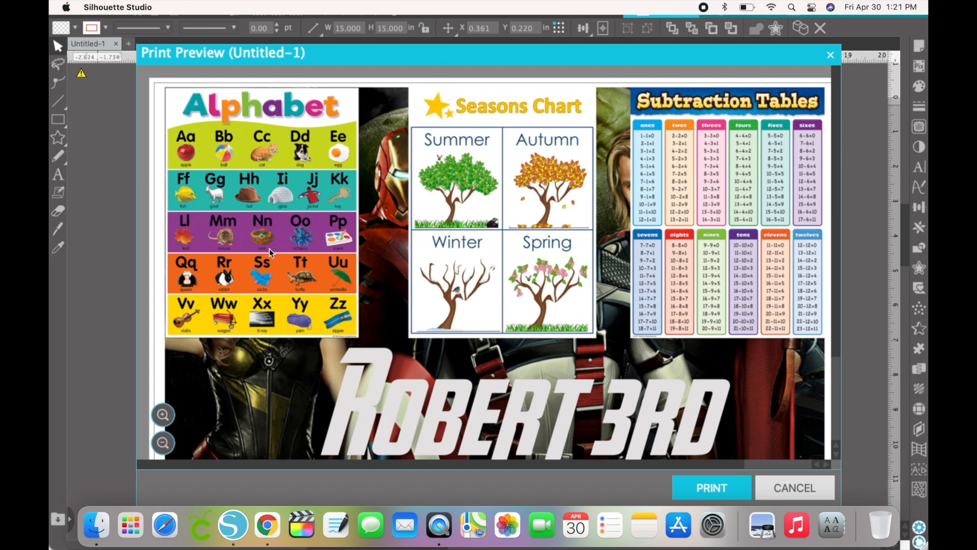
pyautogui.moveTo(672, 183)
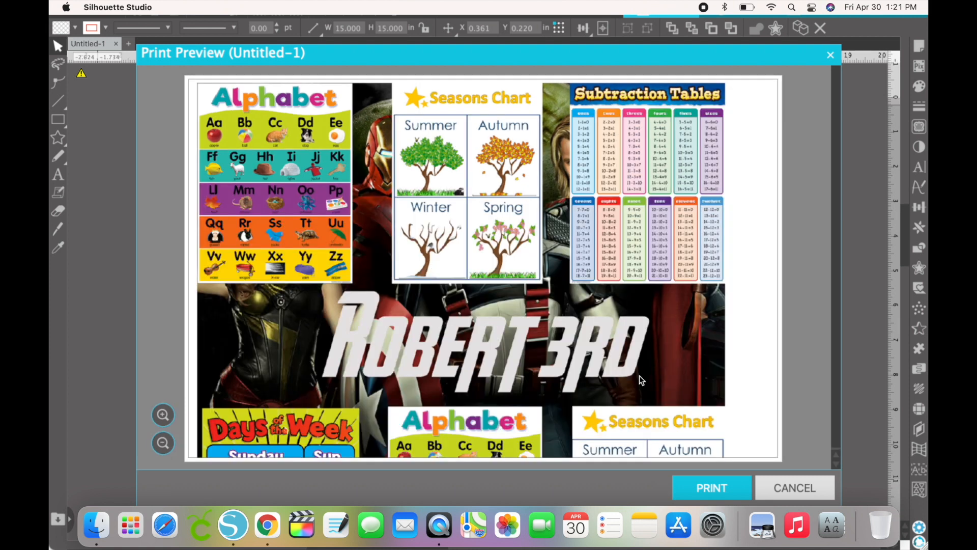
pyautogui.moveTo(430, 402)
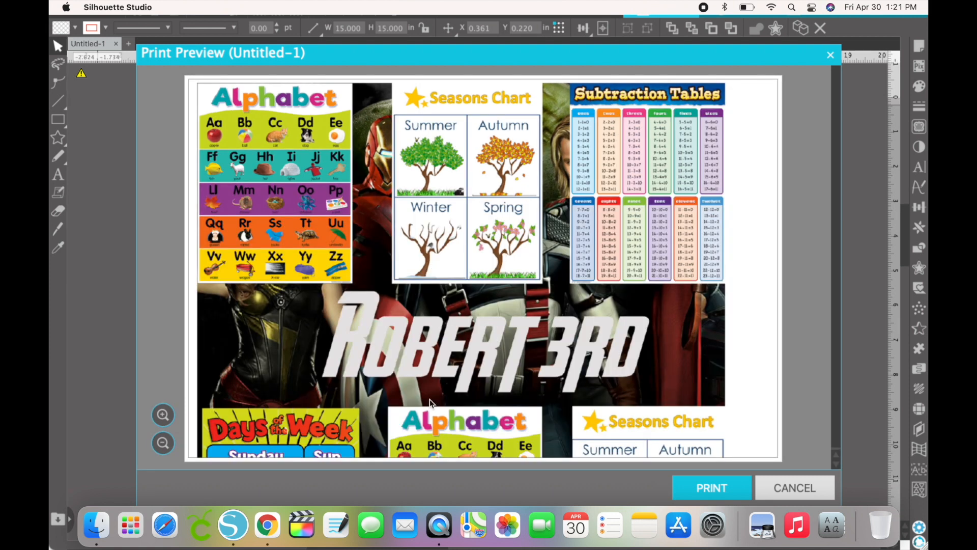